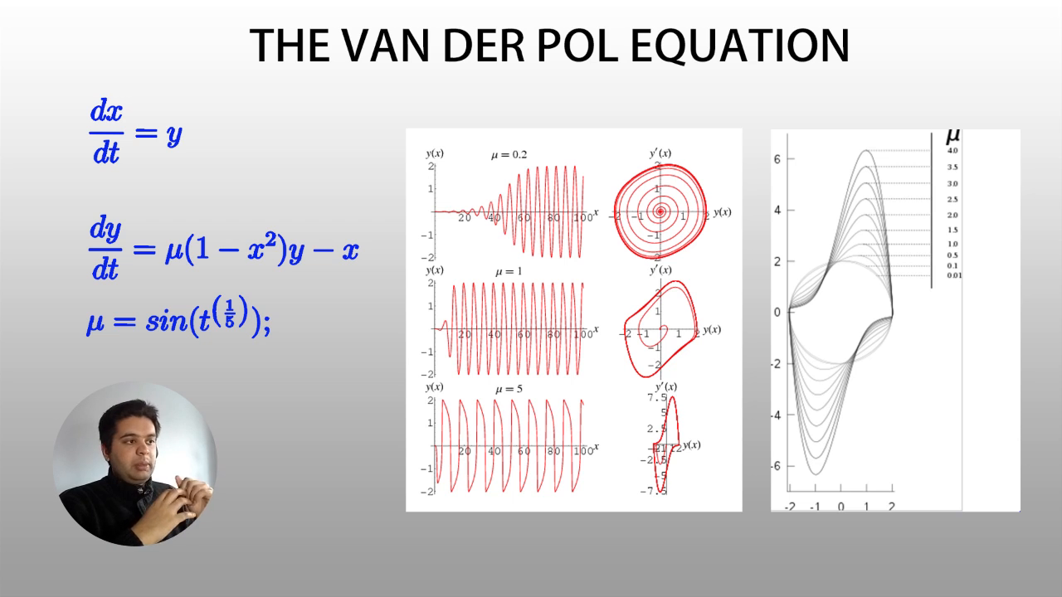
- Advance past the Van der Pol slide and end up in MATLAB with main.m open
key("right")
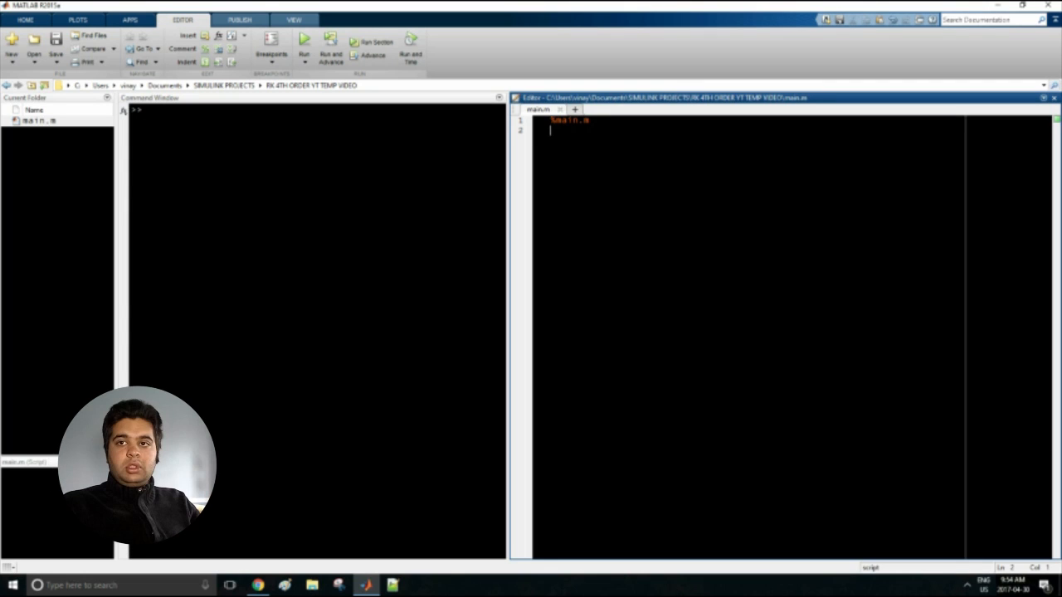
- Write clc; close all; clear all; then u = 0, x(1) = 0.1, y(1) = 0.02, h = 0.2, t(1) = 0
type("clc; close all; clear all;")
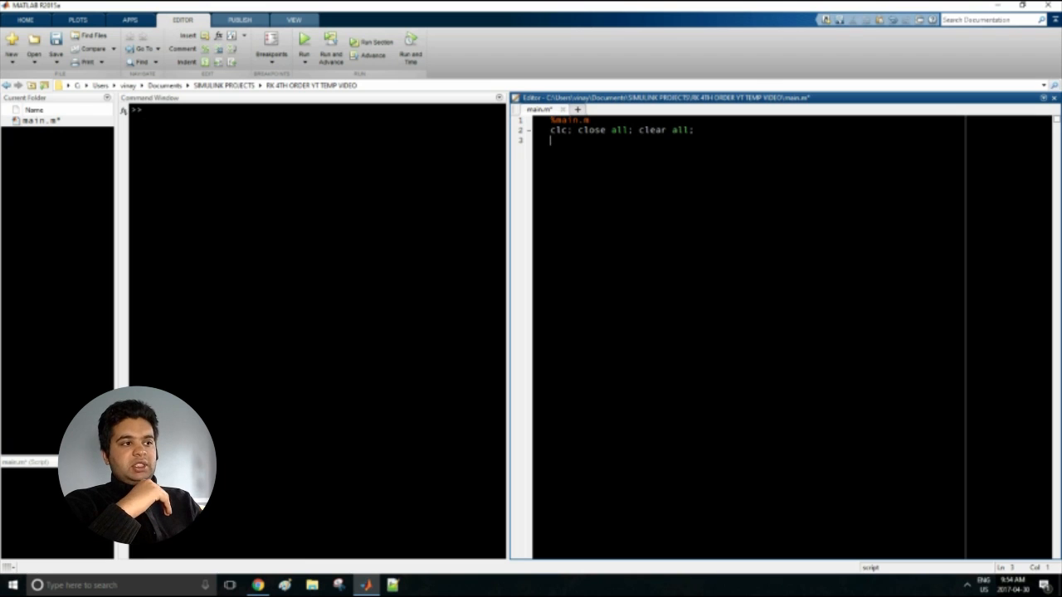
type("u = 0;")
type("x(1) = 0.1;")
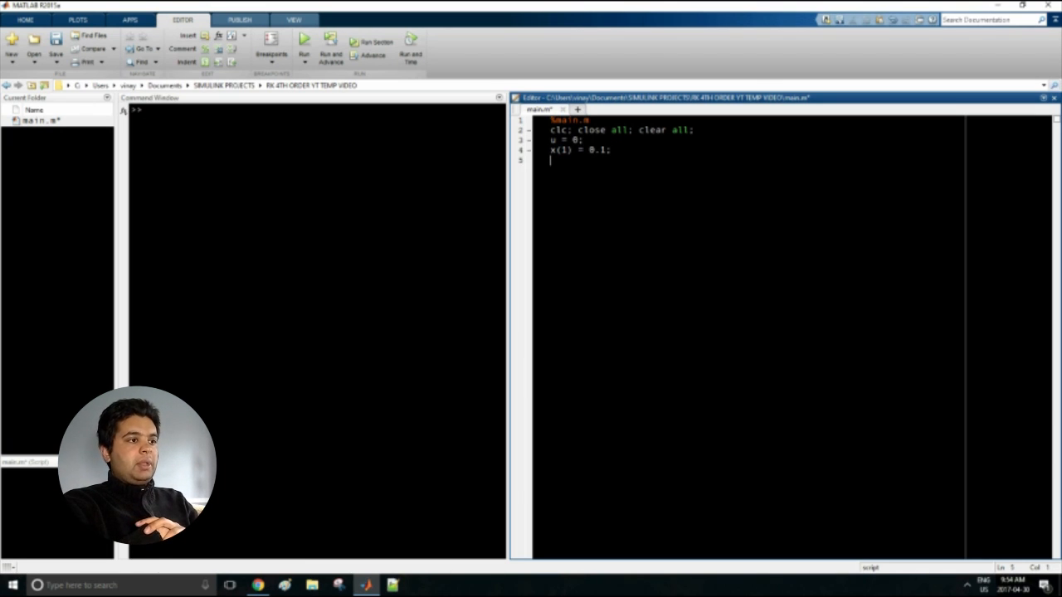
type("y(1)")
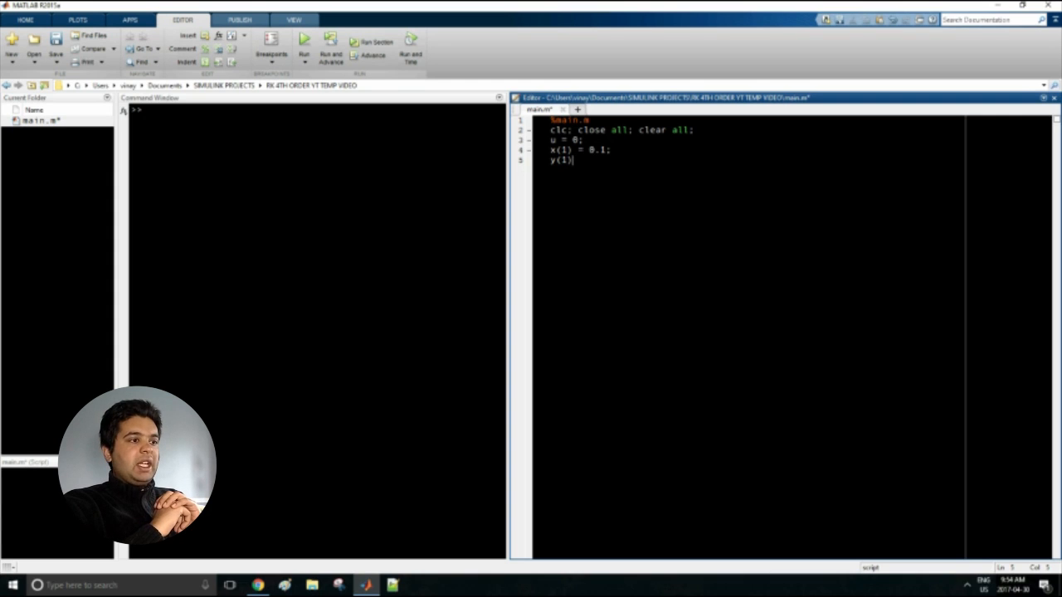
type("= 0.02;")
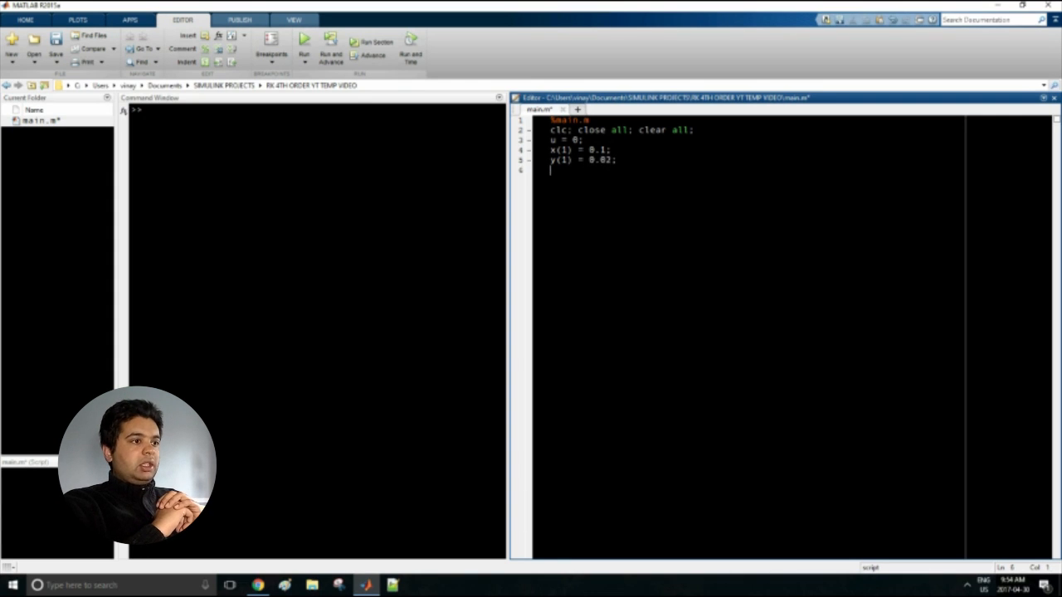
type("h")
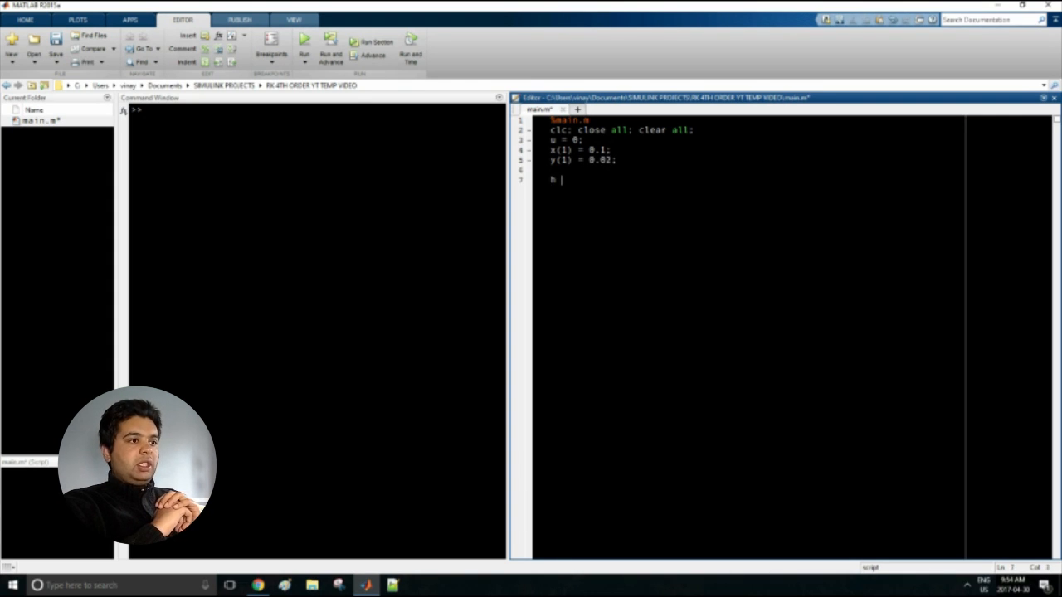
type("= 0.2;")
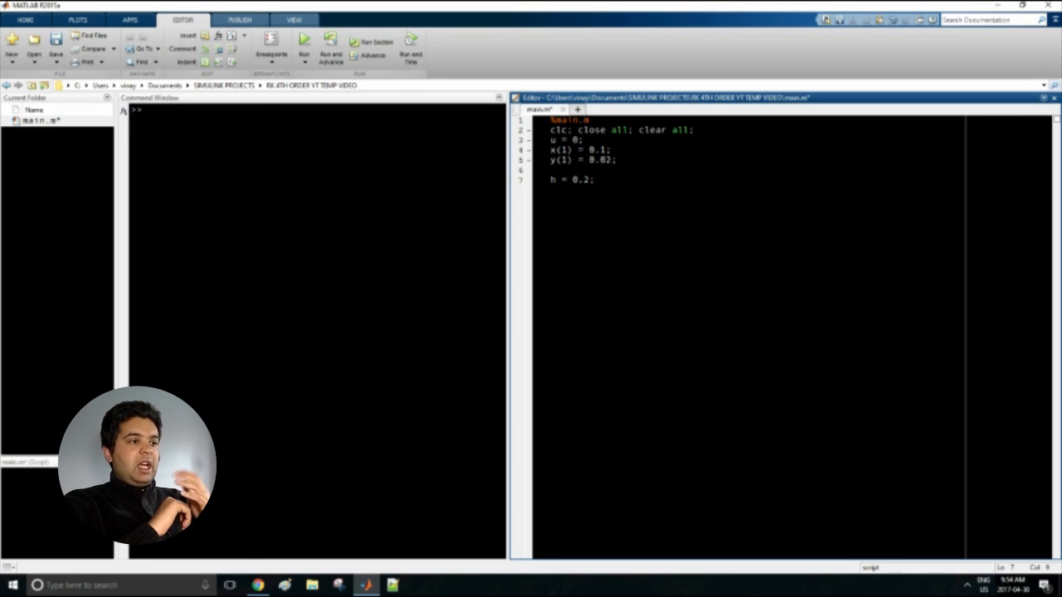
type("t(1) = 0;")
type("for")
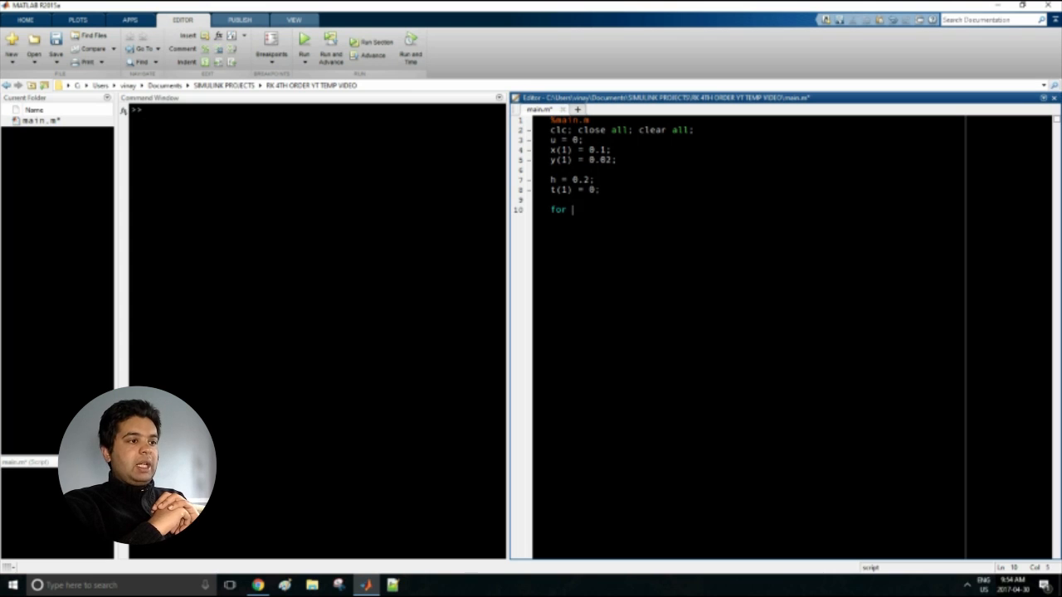
- Start for i = 1:1000 with k1 = y(i) and a comment that dx/dt = y
type("i = 1:1000")
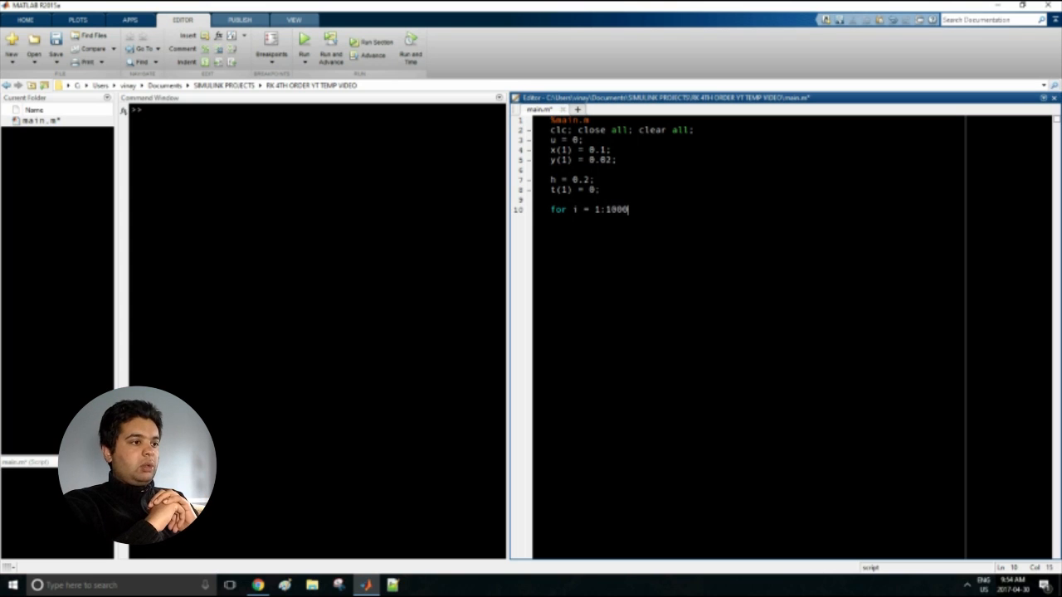
type("k1")
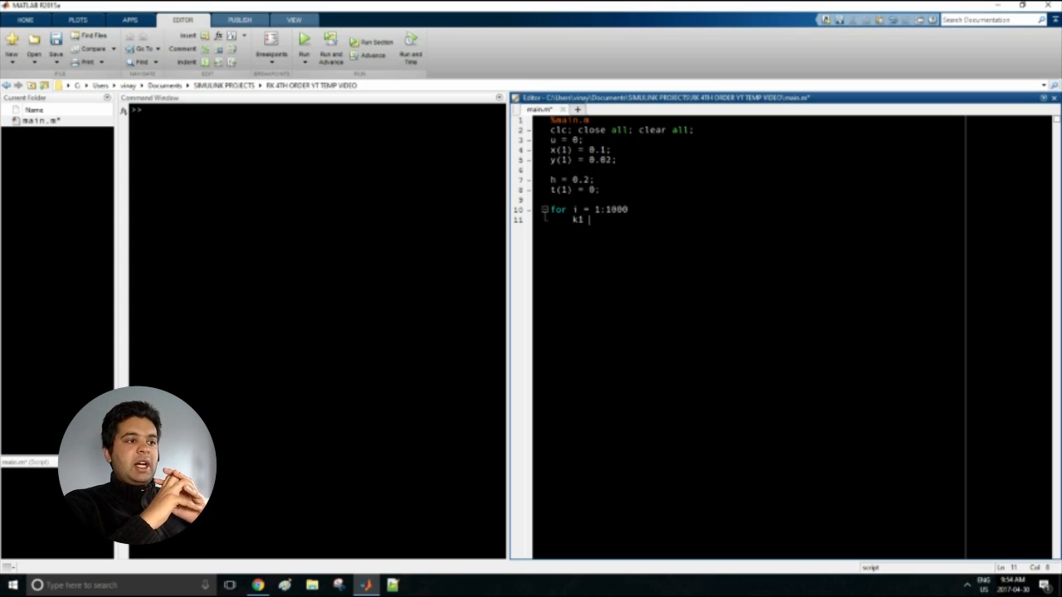
type("=y(i) %")
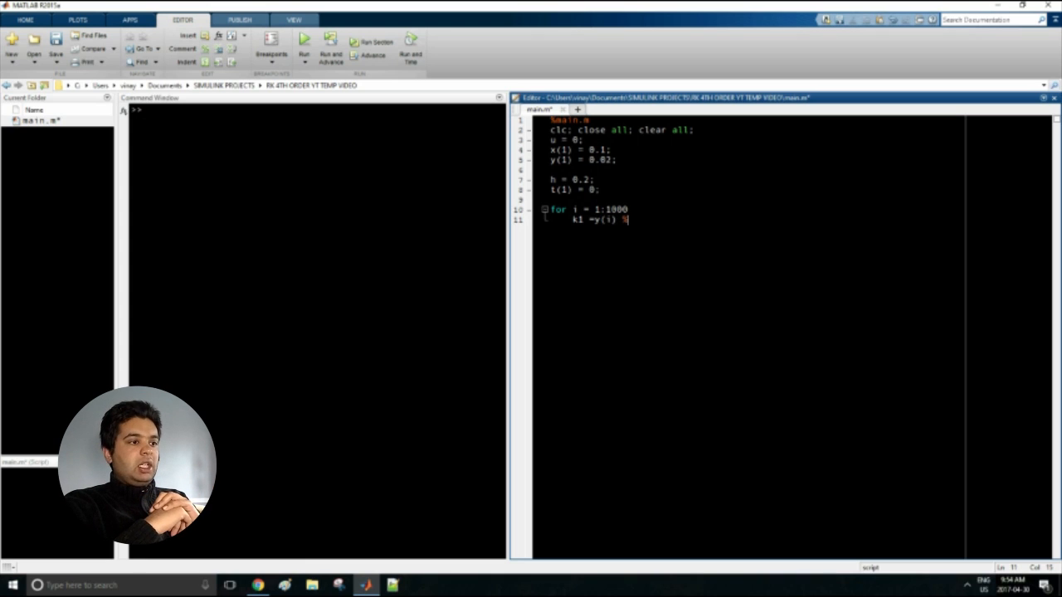
type("because")
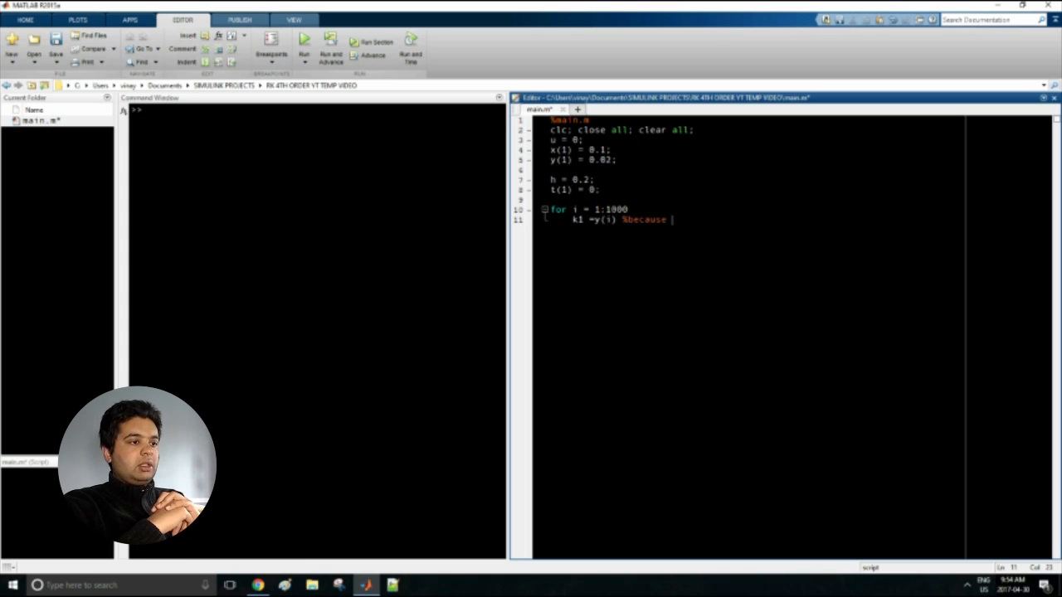
type("dx/dt = y")
type("l1 =")
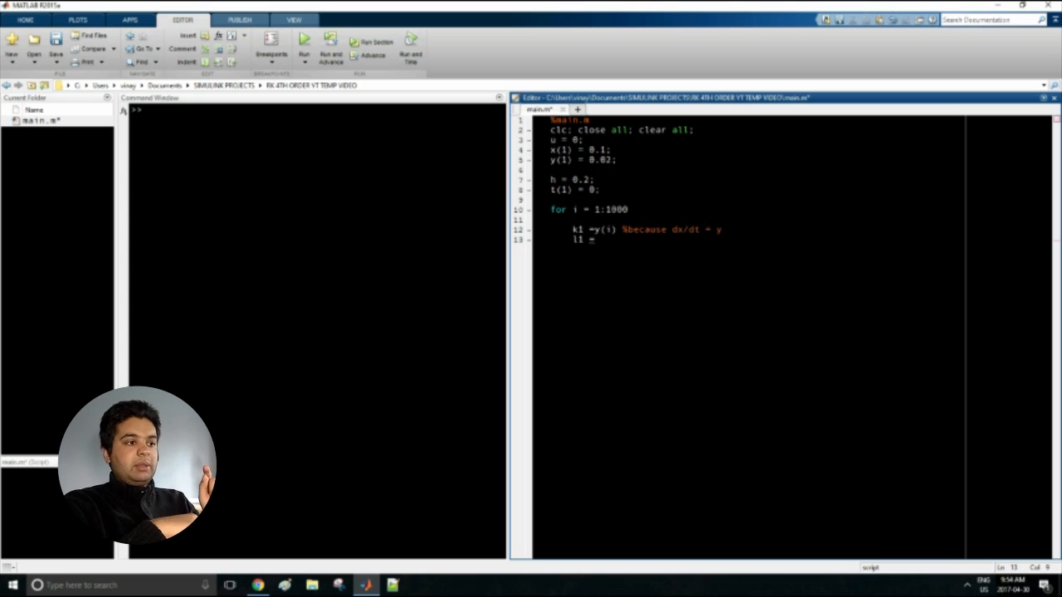
- Add l1 = func2(u(i),x(i),y(i)); and begin the k2 line
type("func2()")
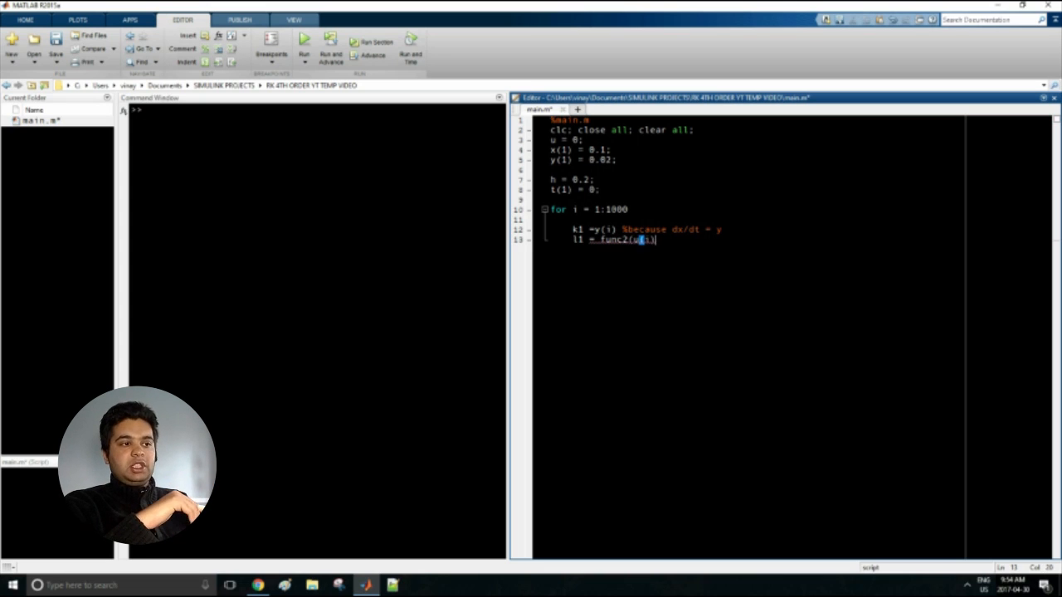
type(",x(i),y(i));")
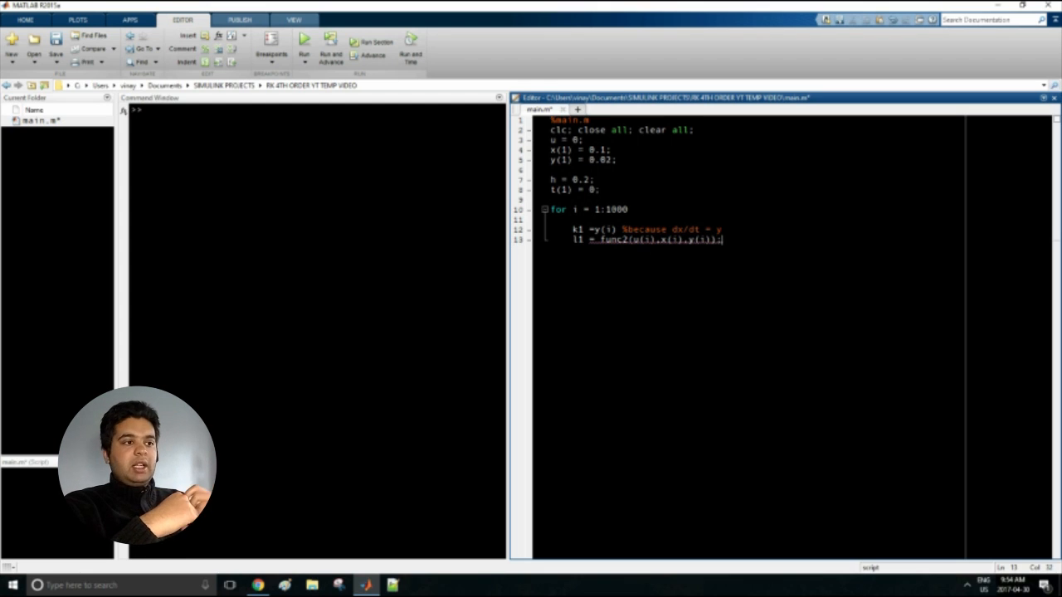
type("k2 =")
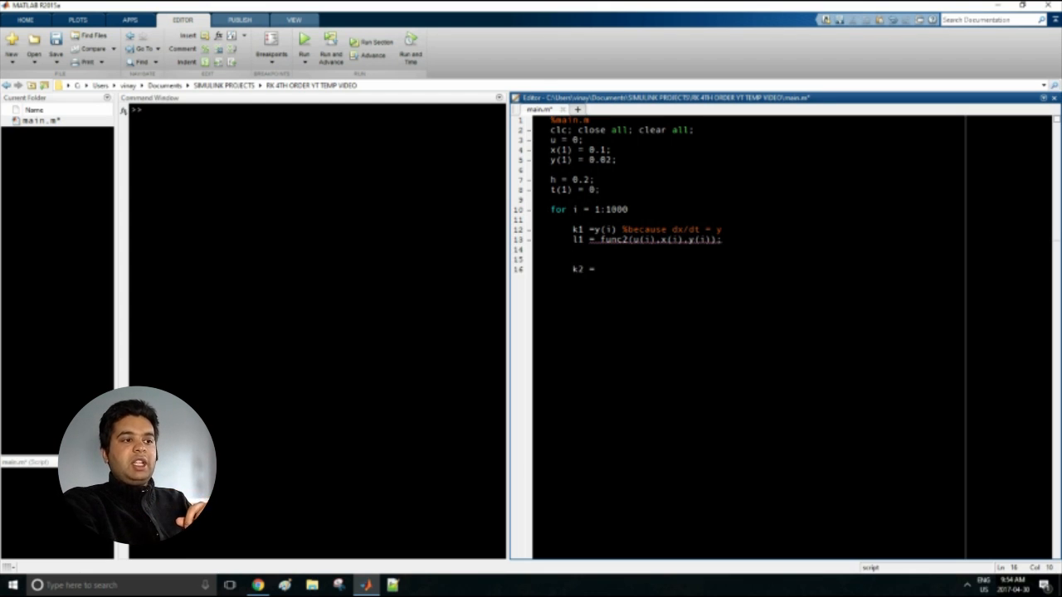
- Write k2 = y(i)+0.5*k1*h; and l2 = func2(u(i),x(i)+0.5*k1*h,y(i)+0.5*l1*h);
type("u(")
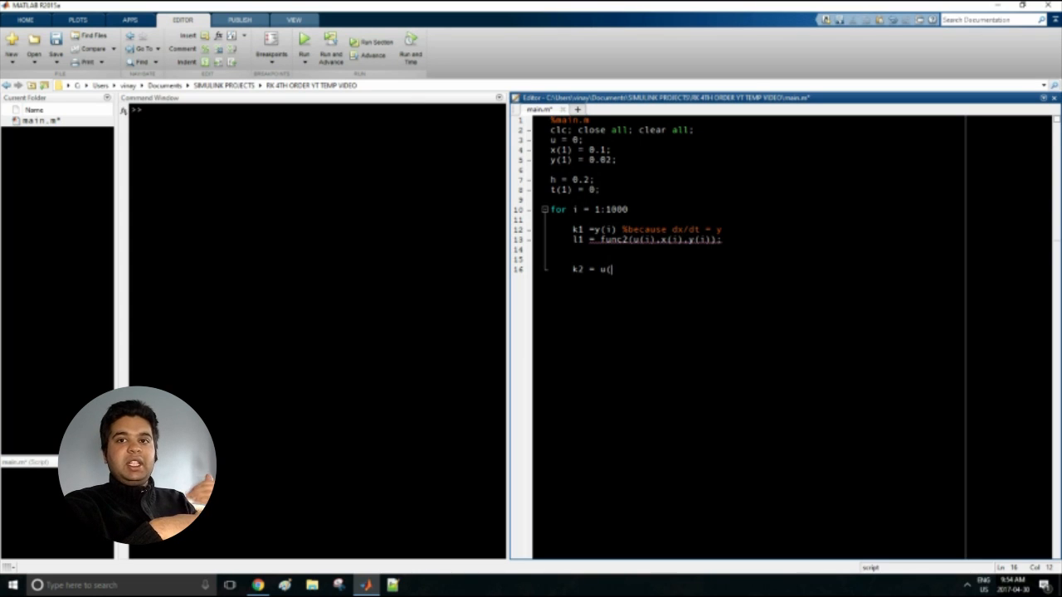
type("y(")
type("l2 =")
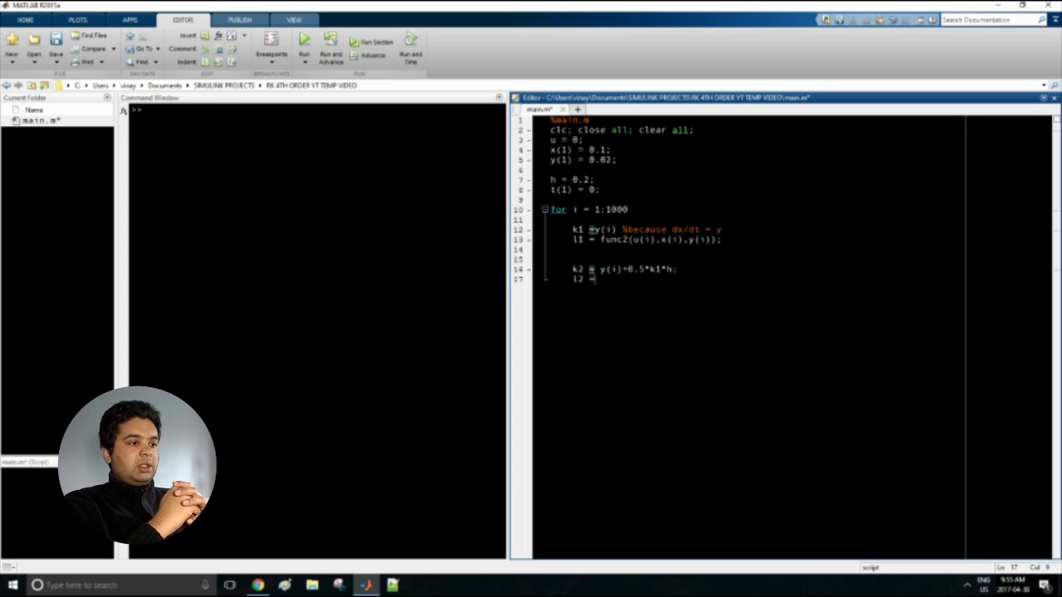
type("func2(u(i),x(")
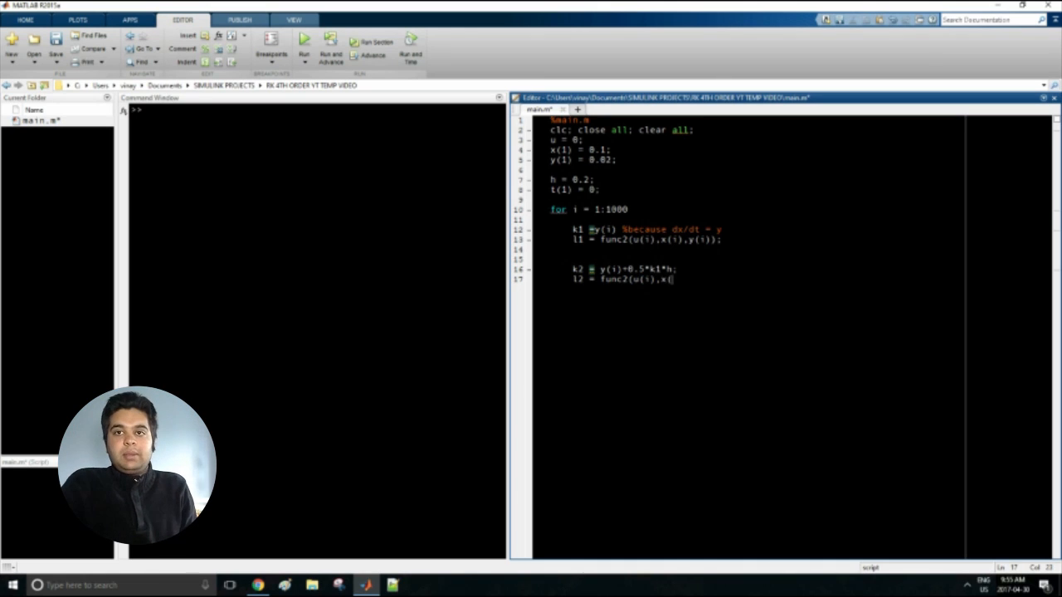
type("+")
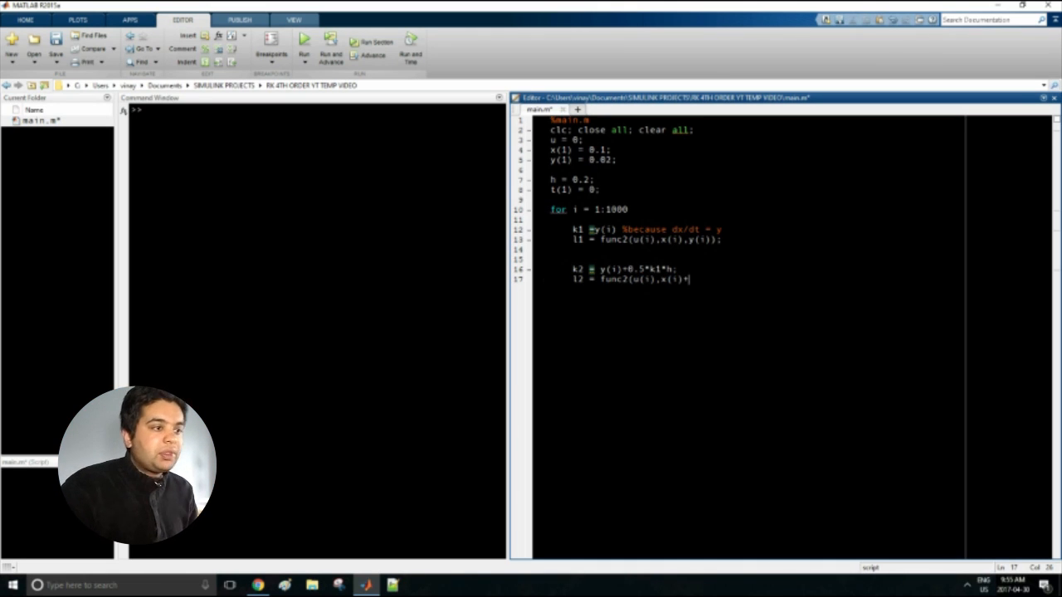
type("+0.5*k1")
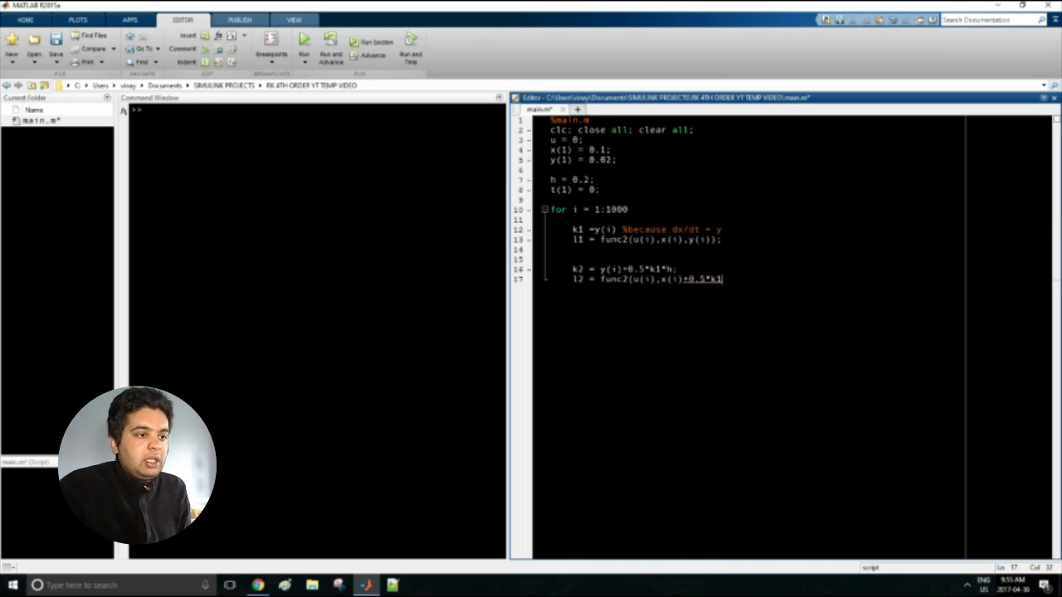
type(",y")
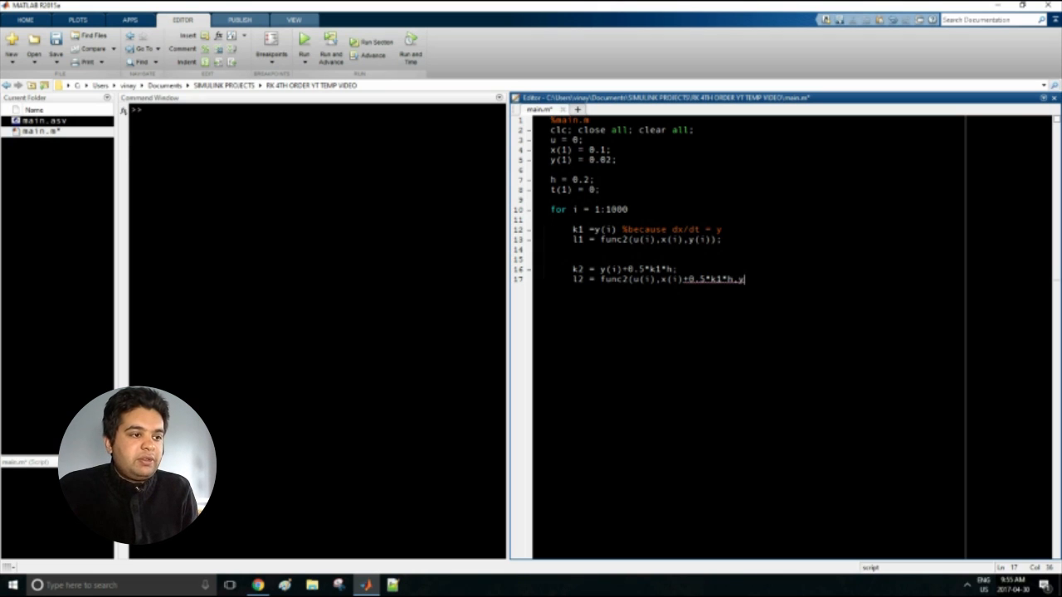
type(",y(i)+0.5*l1*h);")
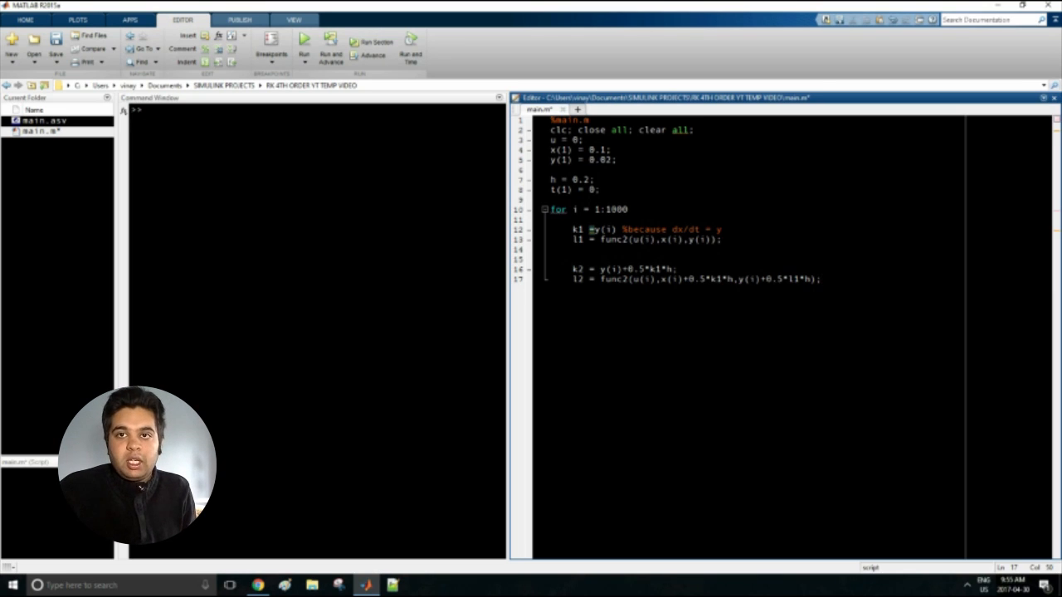
- Add the k3/l3 and k4/l4 stages and x(i+1) = x(i)+(1/6)*(k1+2*(k2+k3)+k4)*h
left_click_drag(572, 269, 822, 279)
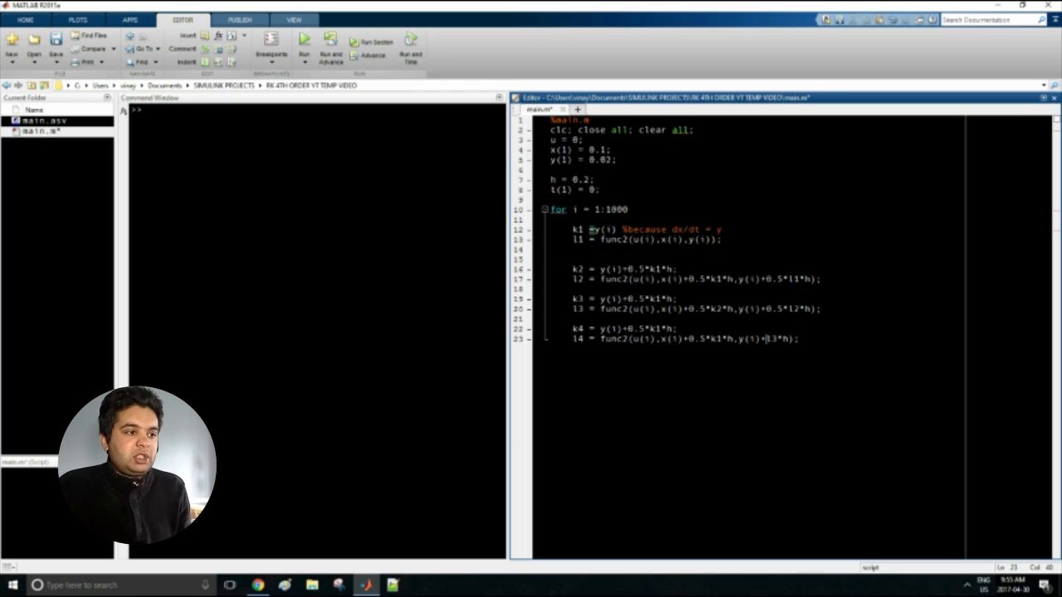
double_click(695, 339)
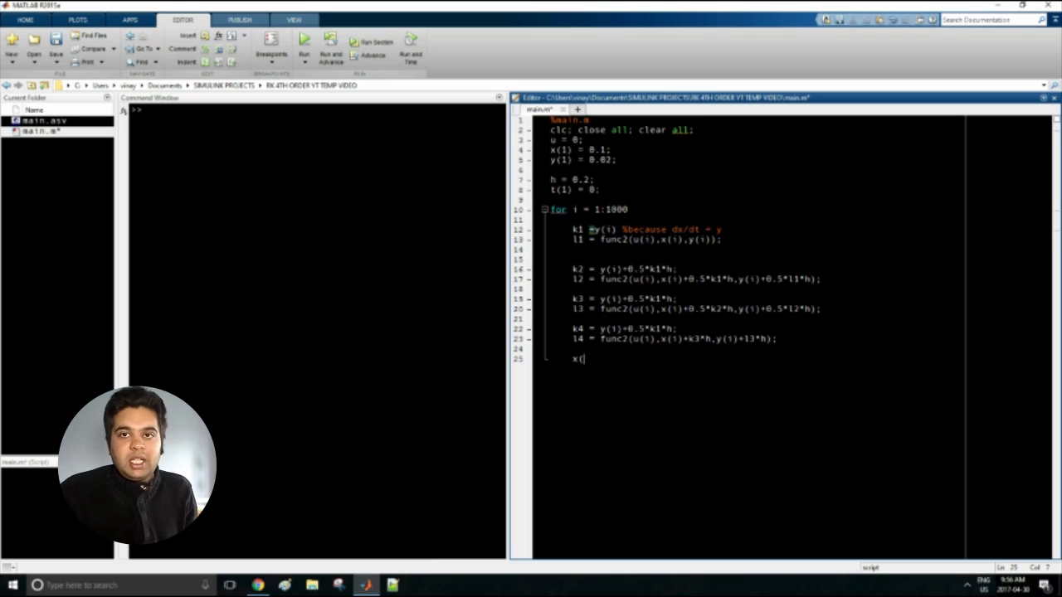
type("i+1) =")
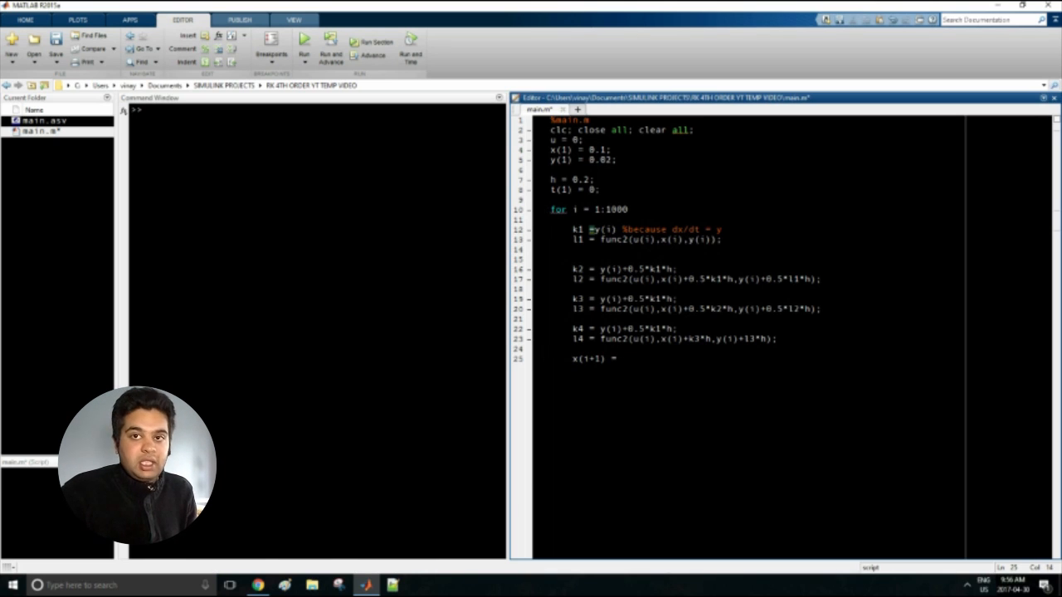
type("x(i)+(1/6")
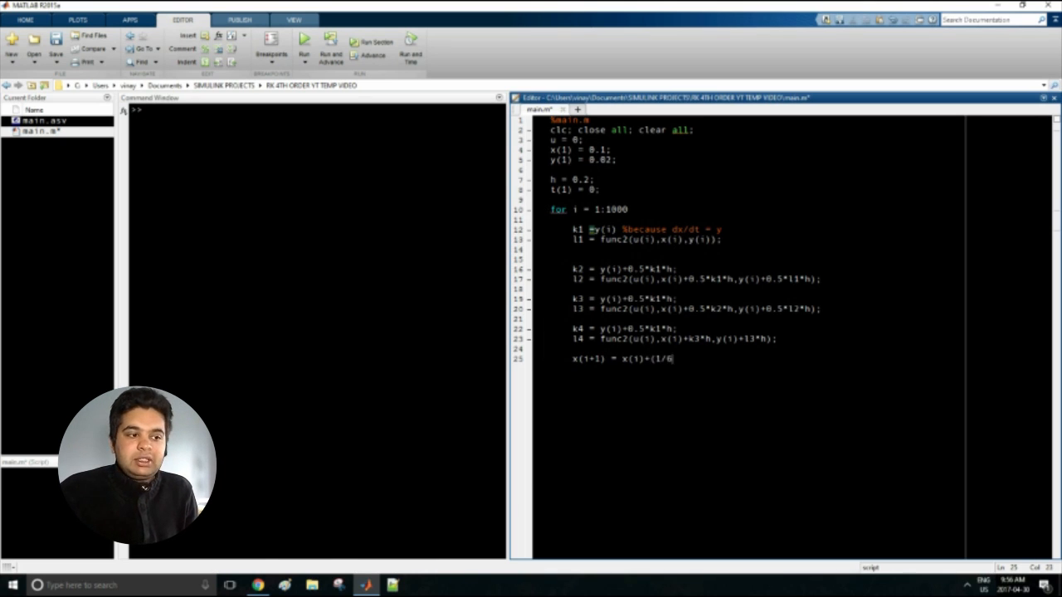
type(")*(k1+2*(k2+k3")
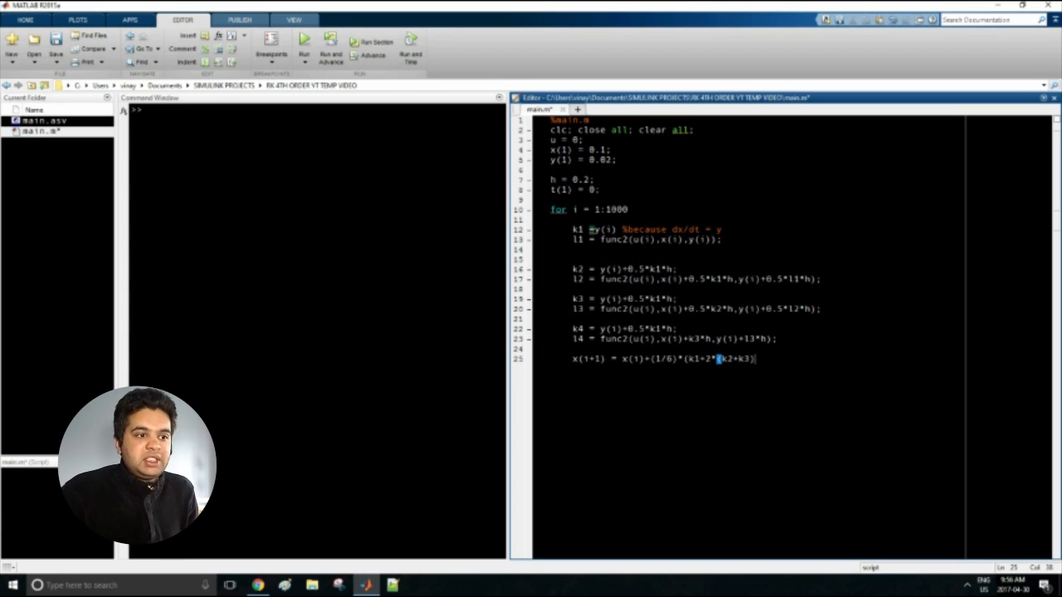
type("+k4)*h;")
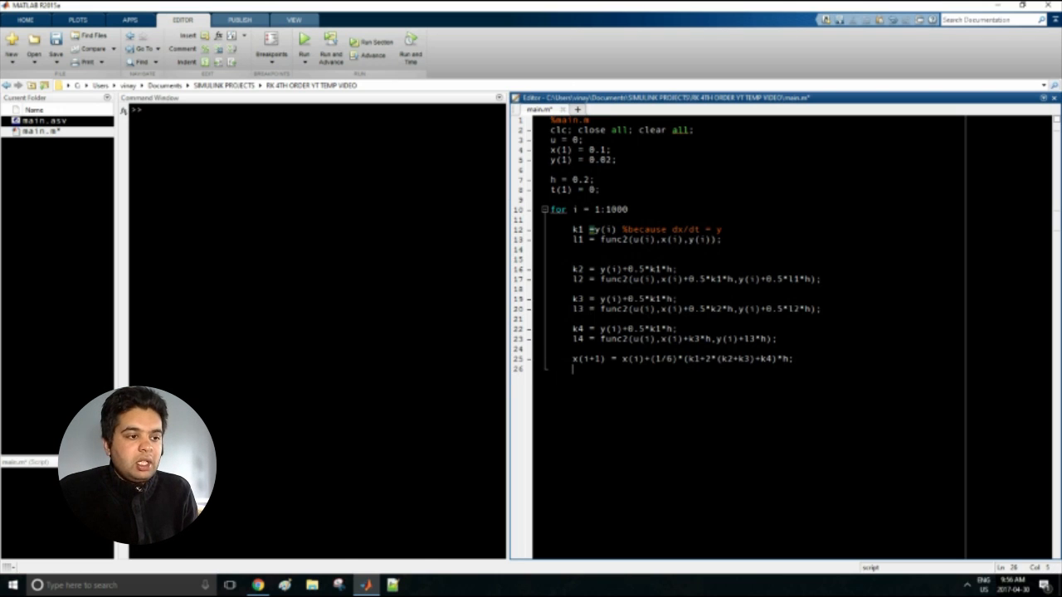
- Add y(i+1) = y(i)+(1/6)*(l1+2*(l2+l3)+l4)*h; and begin the t(i+1) line
type("y(i+1)=")
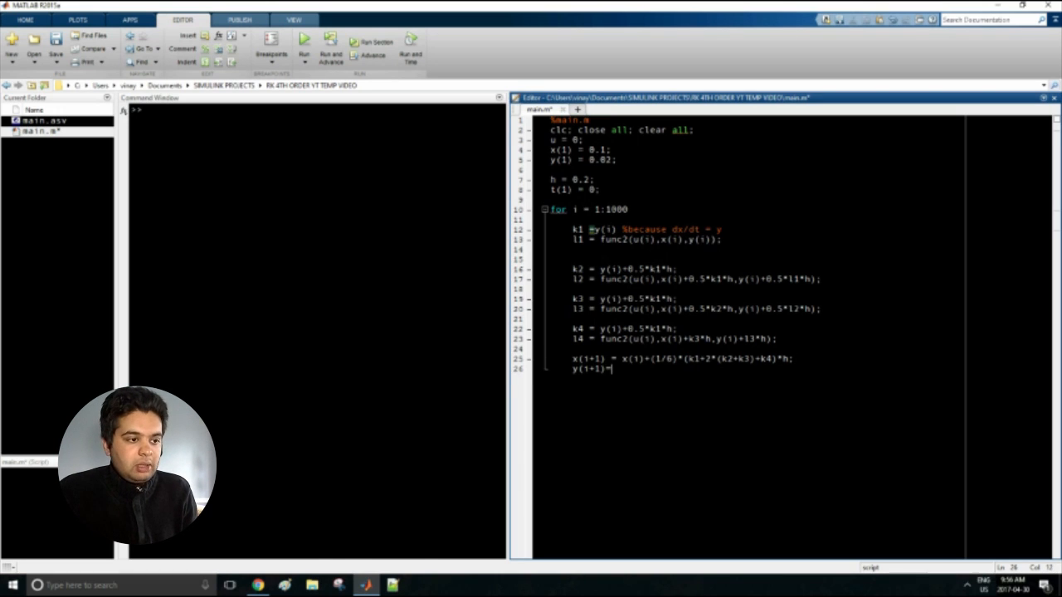
type("= y")
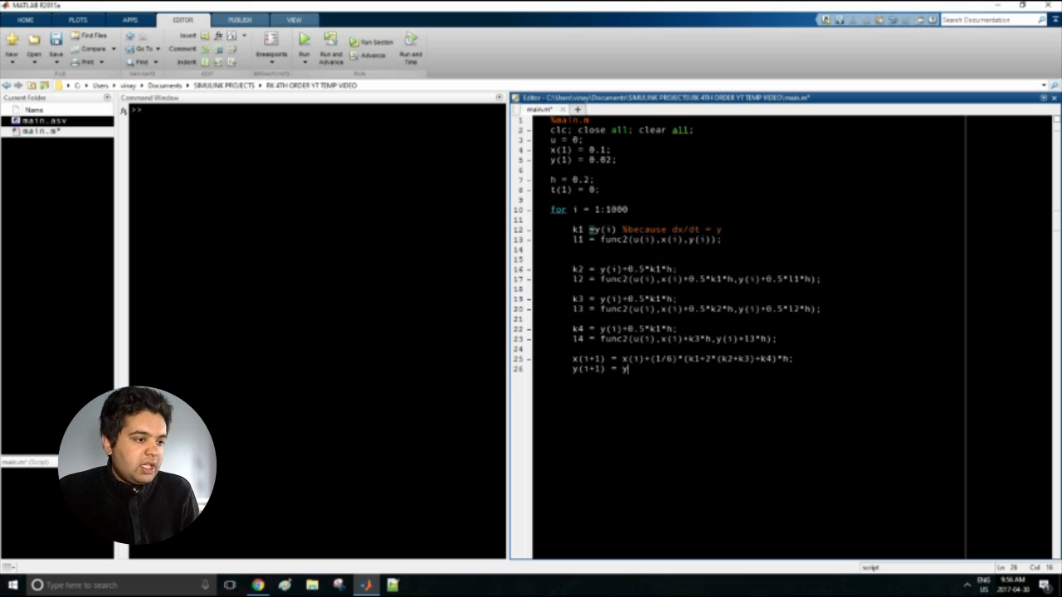
type("(1)+(1/6)*")
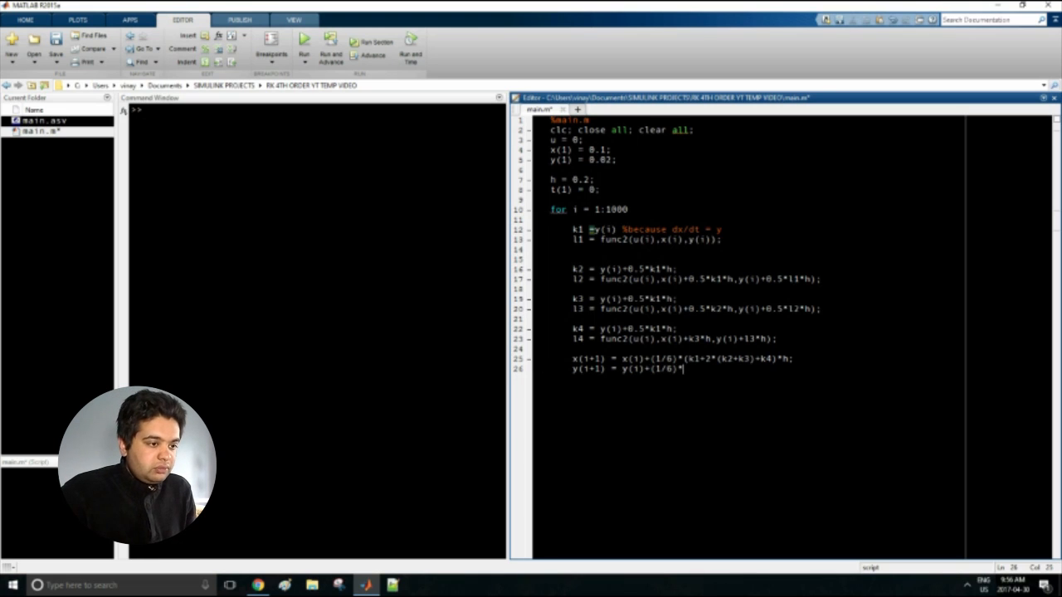
type("(l1+2*(l2+l3")
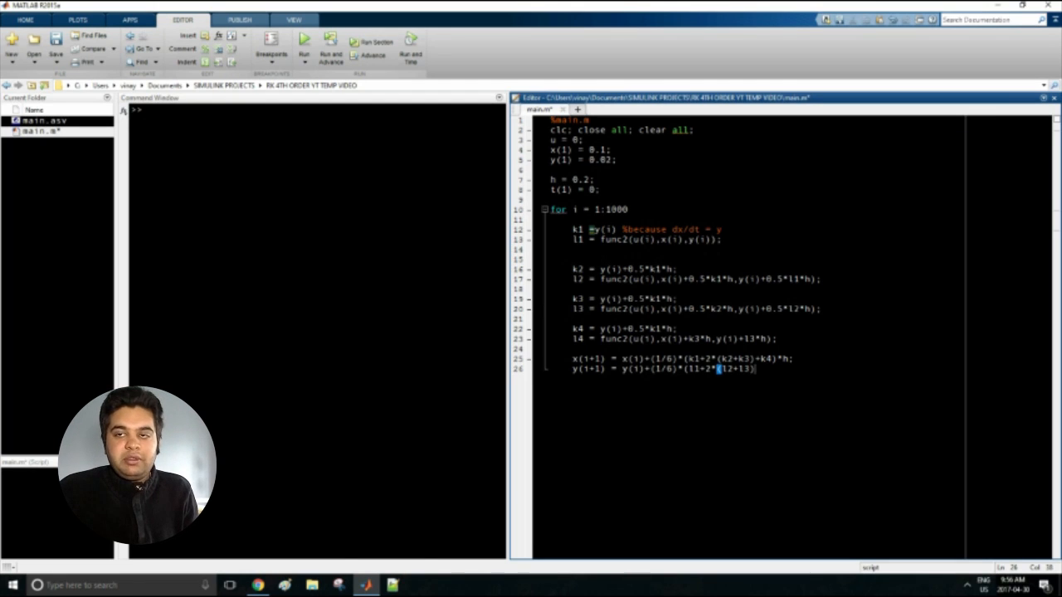
type("+l4)")
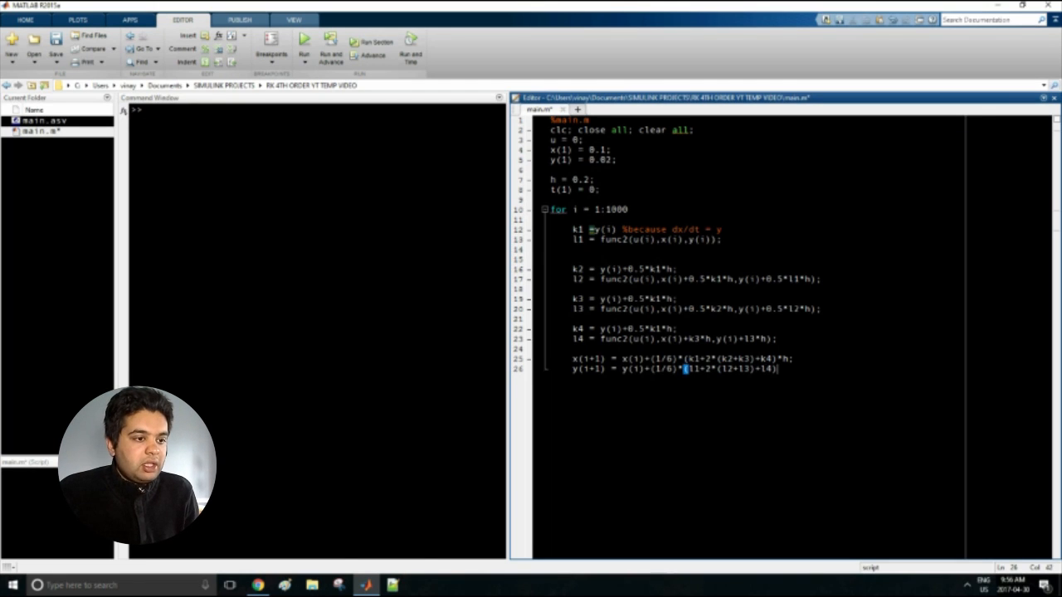
type("*h;")
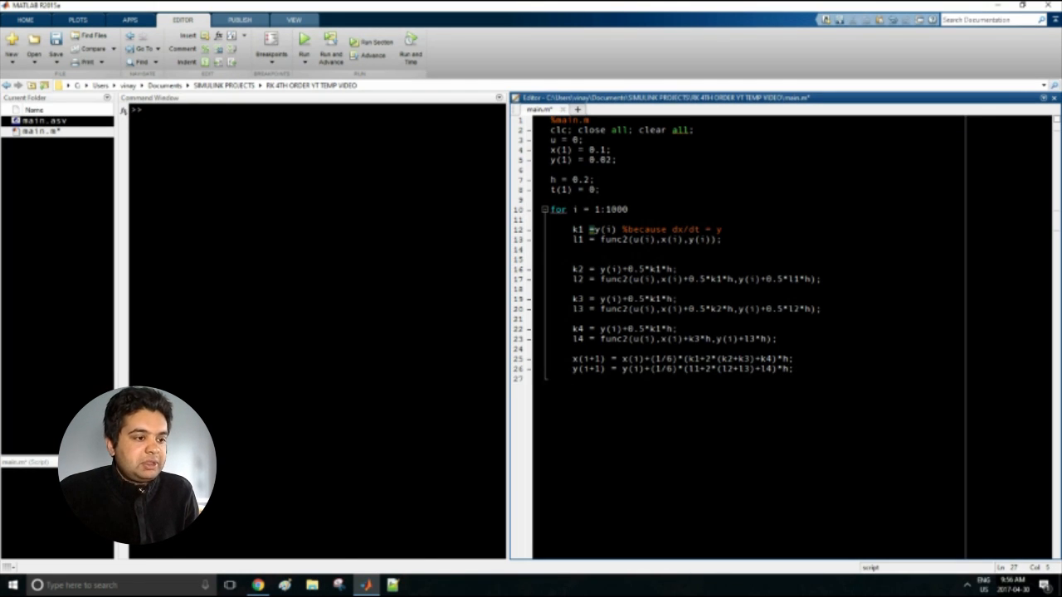
type("t(I=")
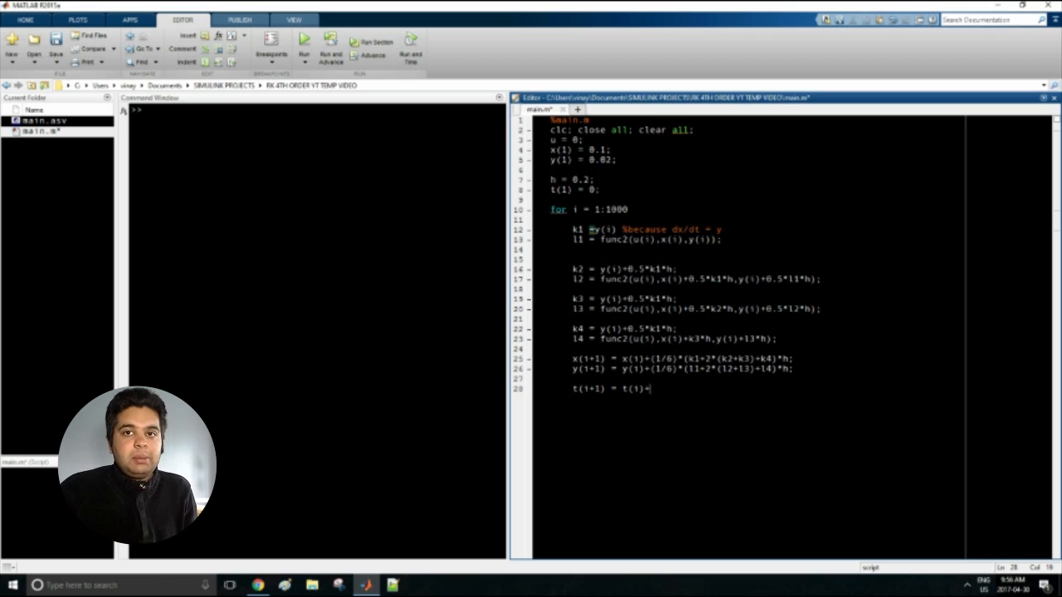
- Write t(i+1) = t(i)+h; and u(i+1) = sin(t(i)^(1/5));
type("h;")
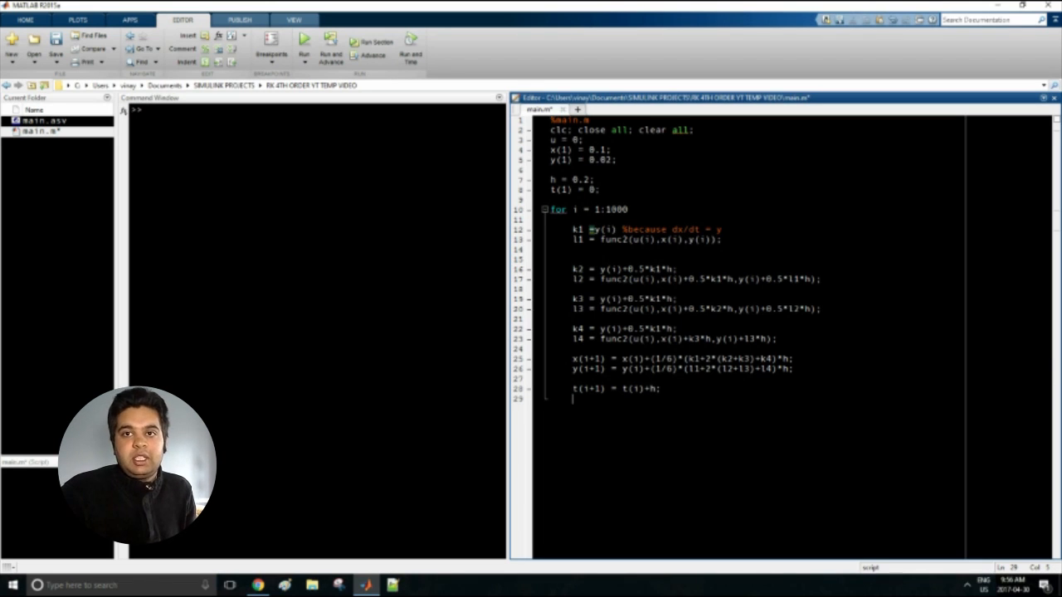
type("u(u")
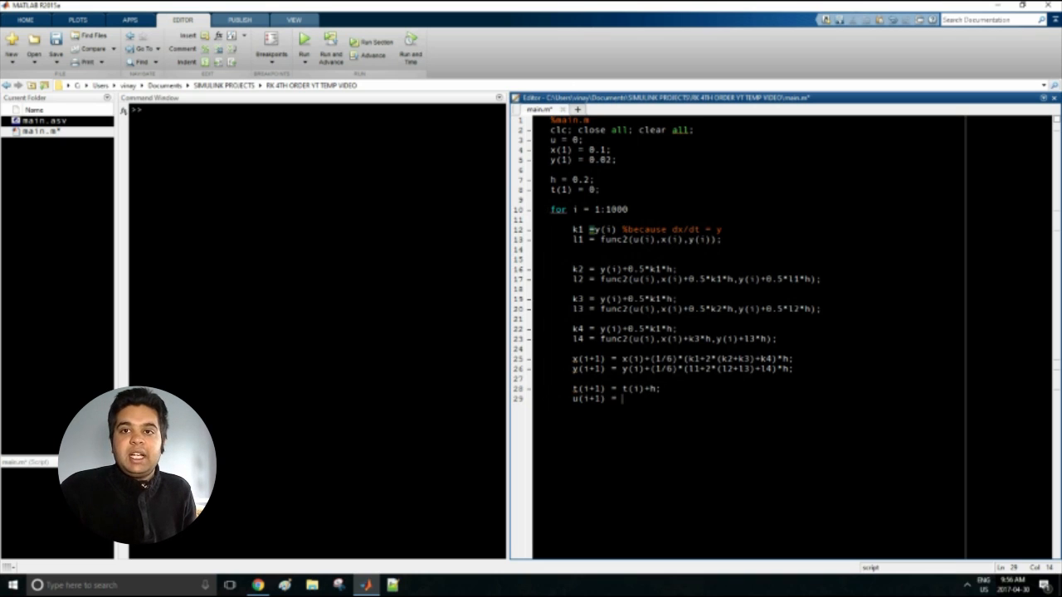
type("sin(t(i")
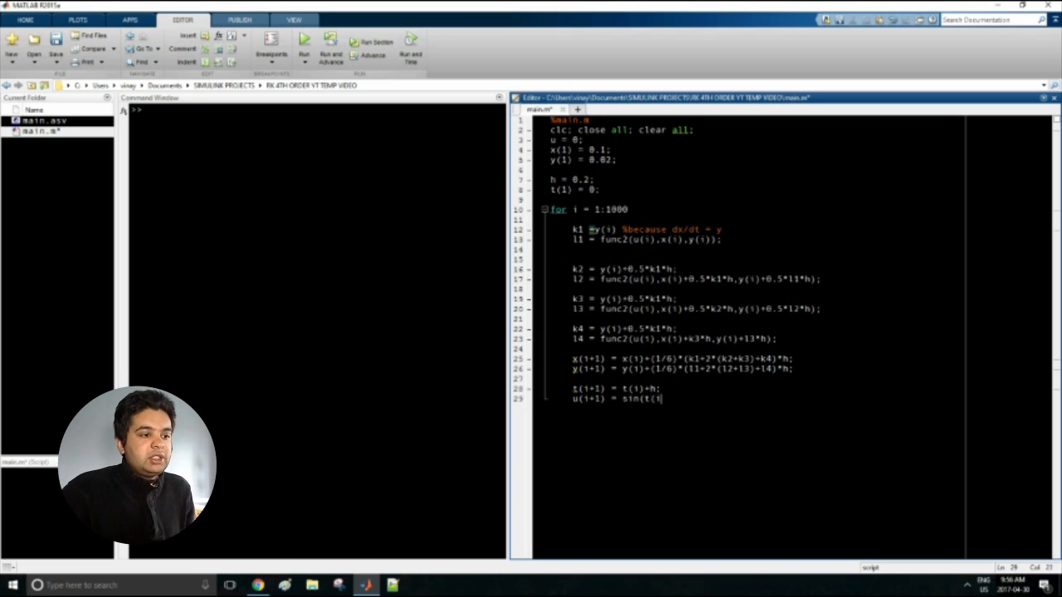
type(")^(1/5));")
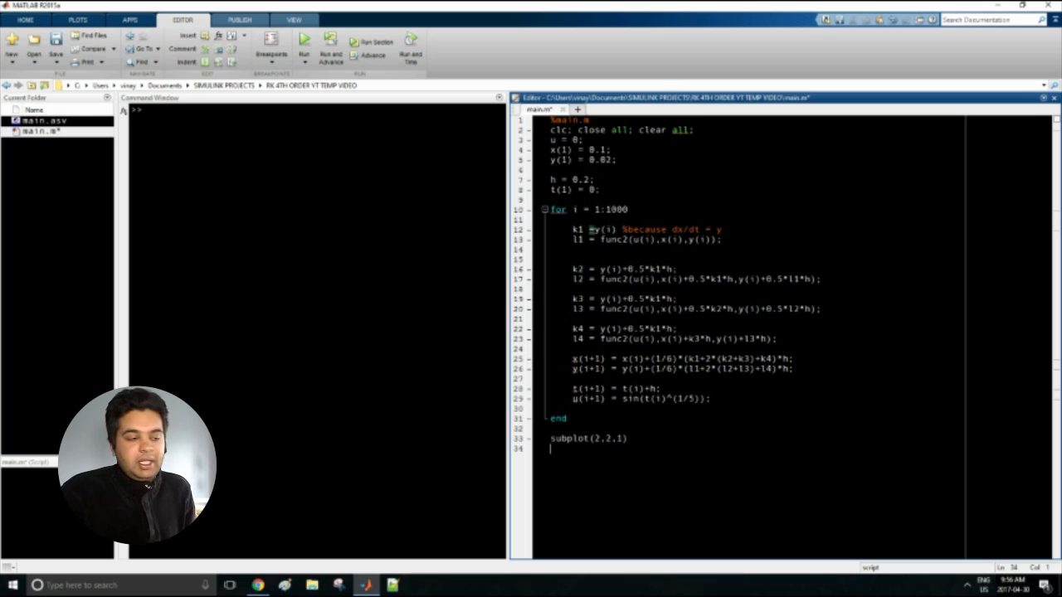
- Add four subplot(2,2,n) plots of x vs t, y vs t, y vs x and damping vs t with axis labels
type("plot(t,x)")
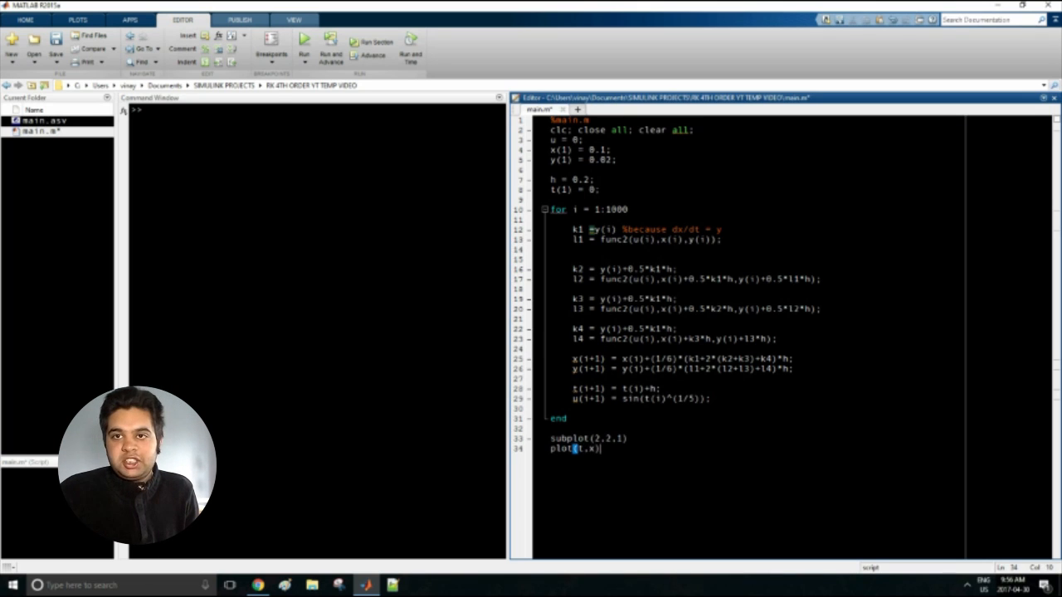
type("xlabel('Time")
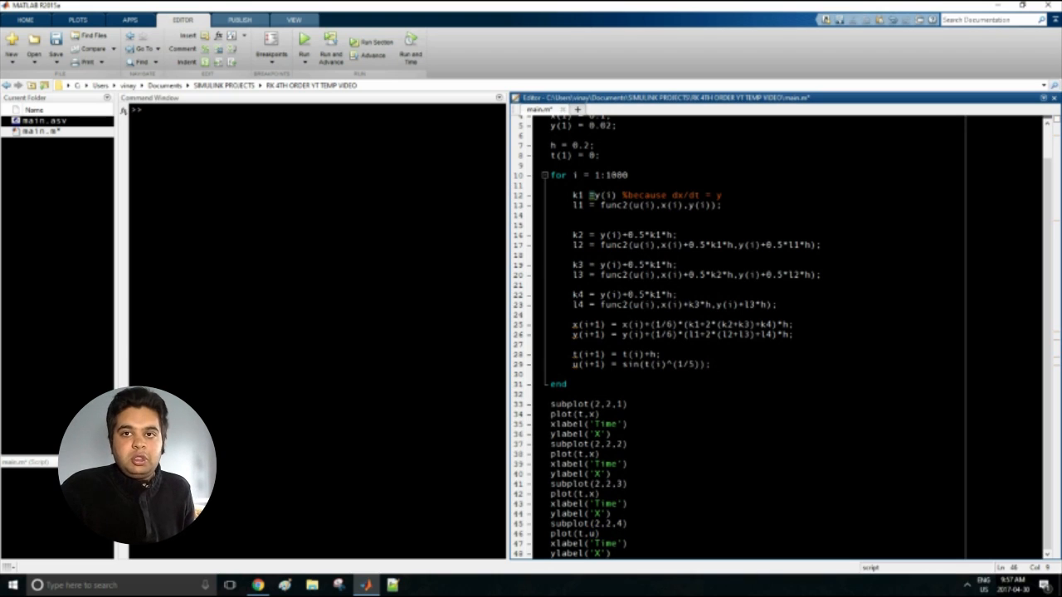
type("Damp")
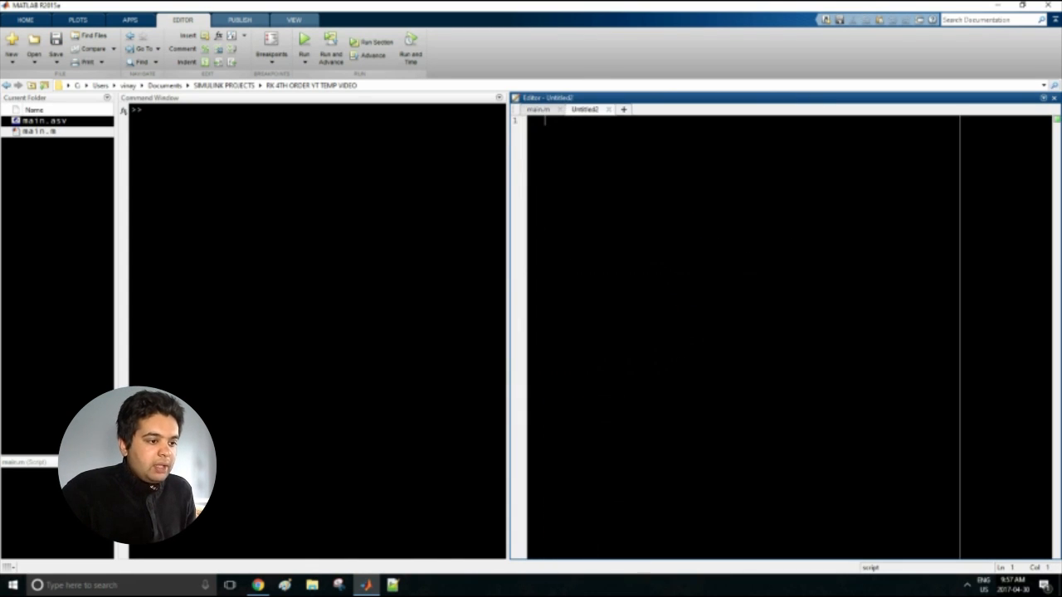
- Define function g = func2(u,x,y) returning g = u*(1-x^2)*y-x; with end
type("function g = func2(u,x,y")
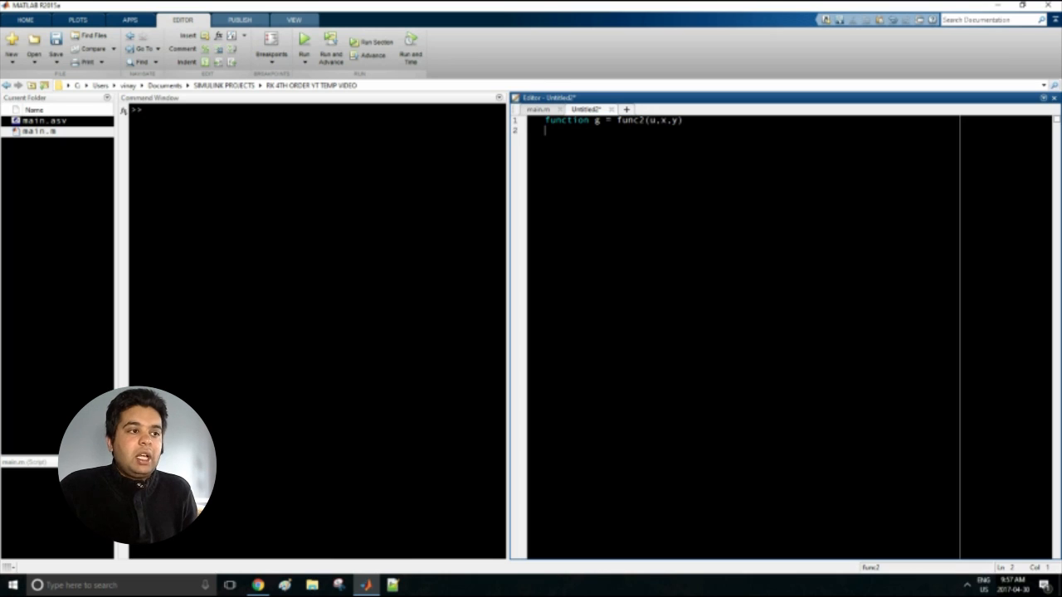
type("g = u*")
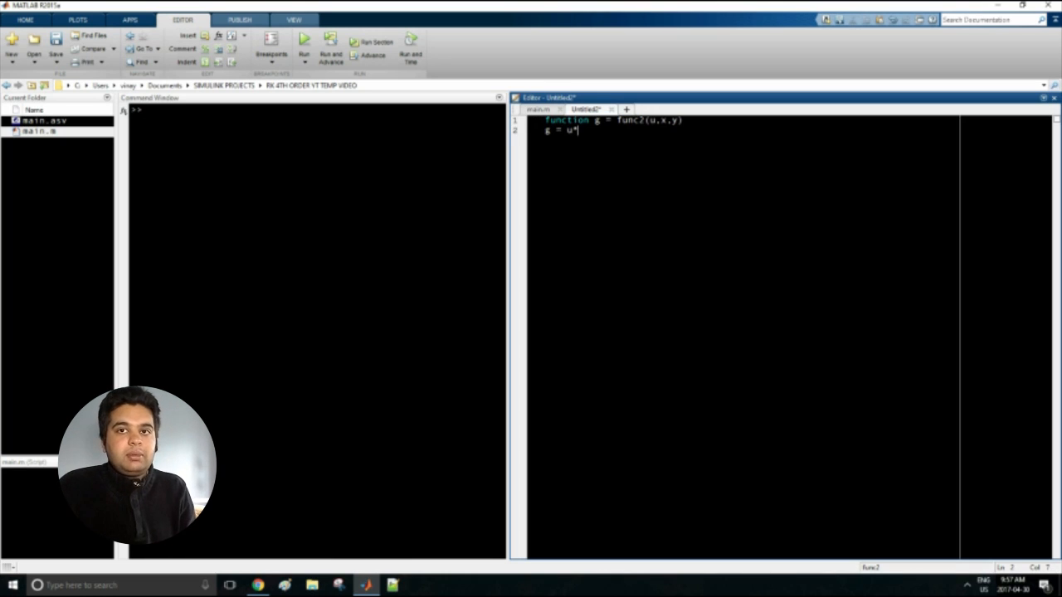
type("(1-x")
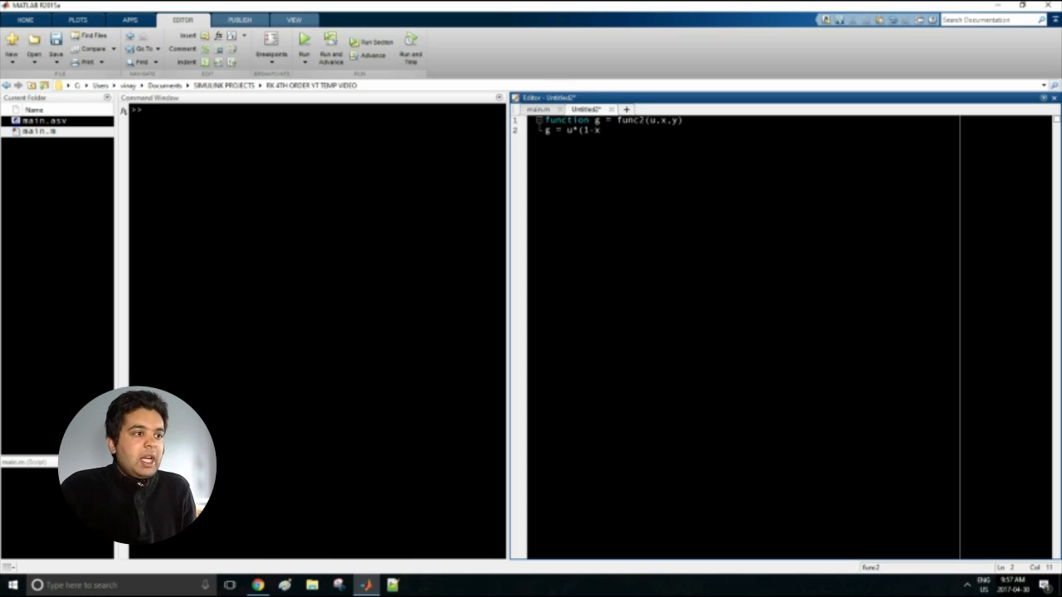
type("^2)*y-x;")
type("end")
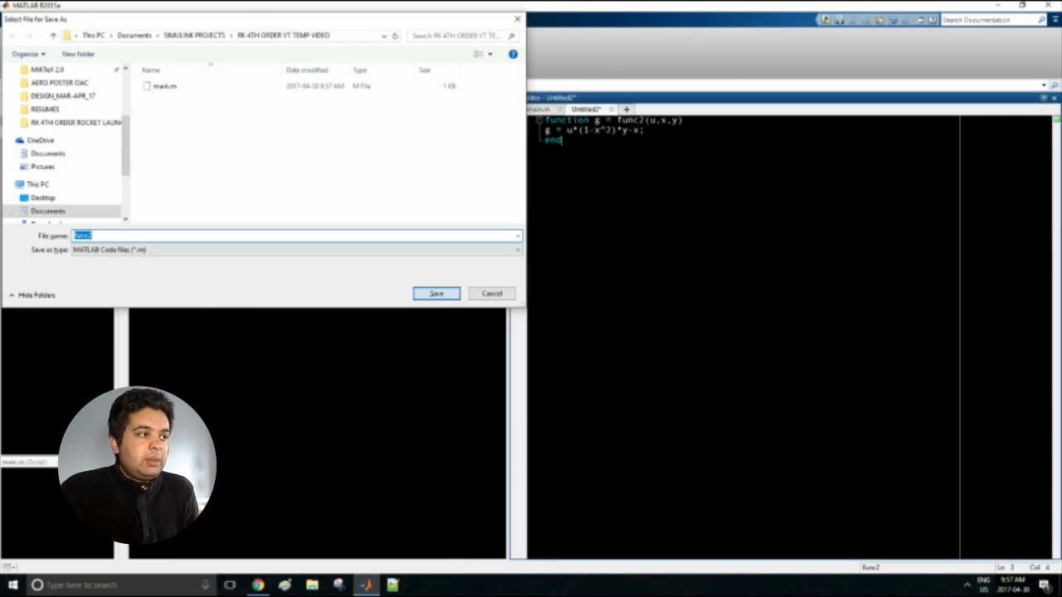
- Save the function as func2.m, then run main.m so the figure window opens
left_click(434, 292)
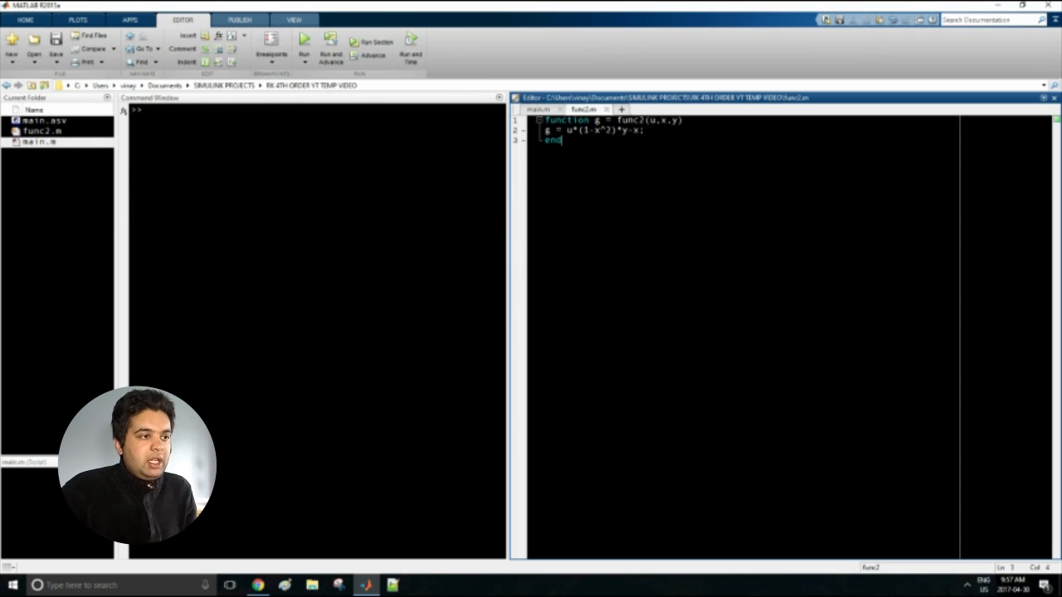
left_click(538, 110)
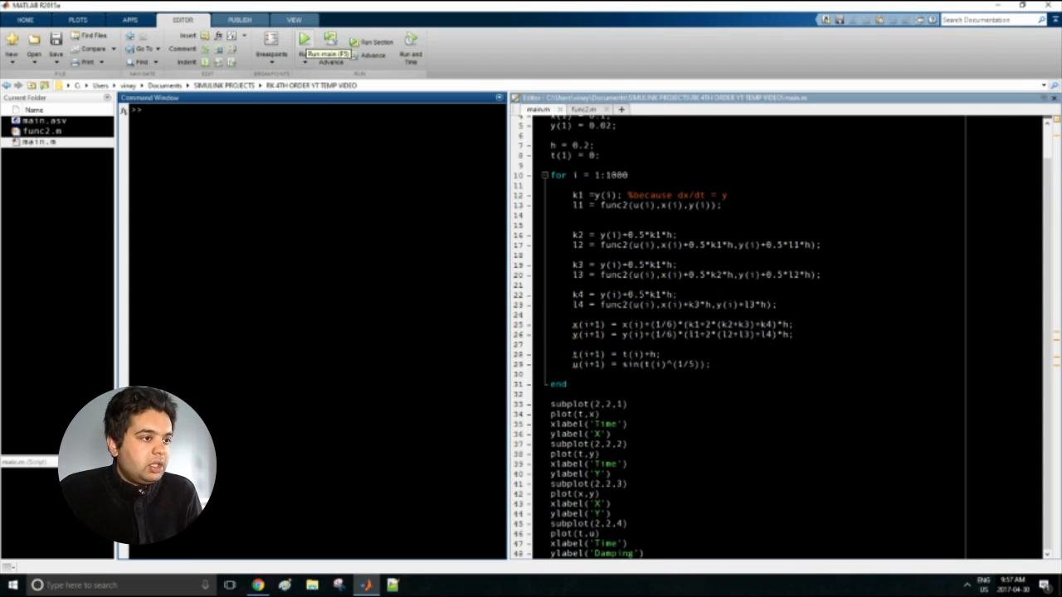
left_click(305, 40)
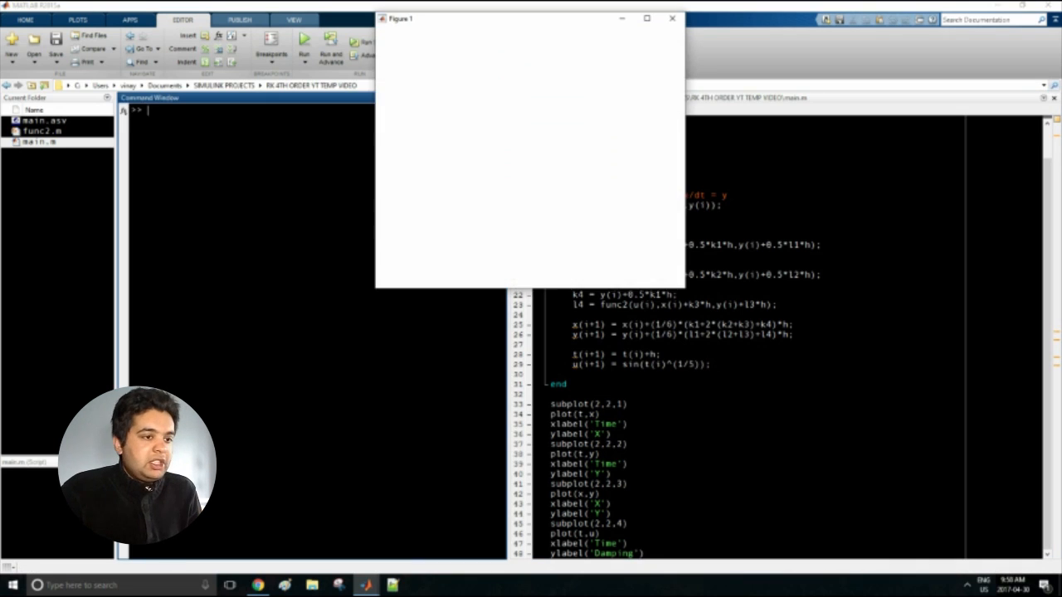